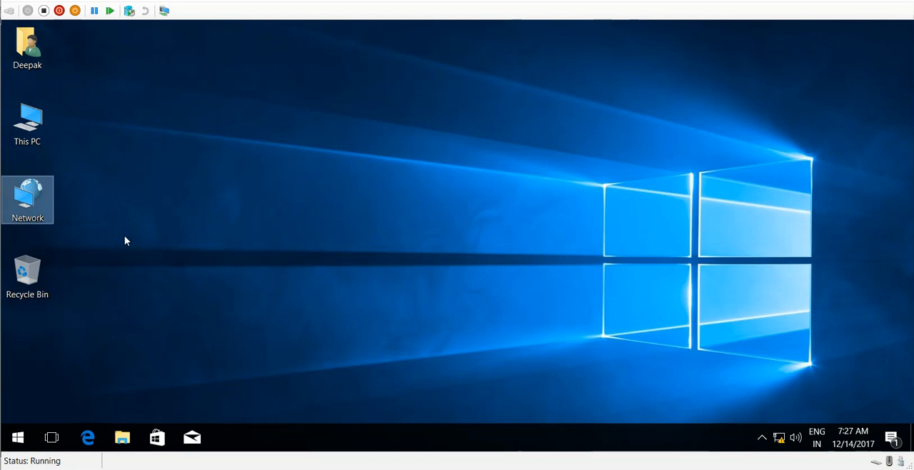
- Check the local Administrators group in Computer Management, then dismiss its properties
right_click(27, 121)
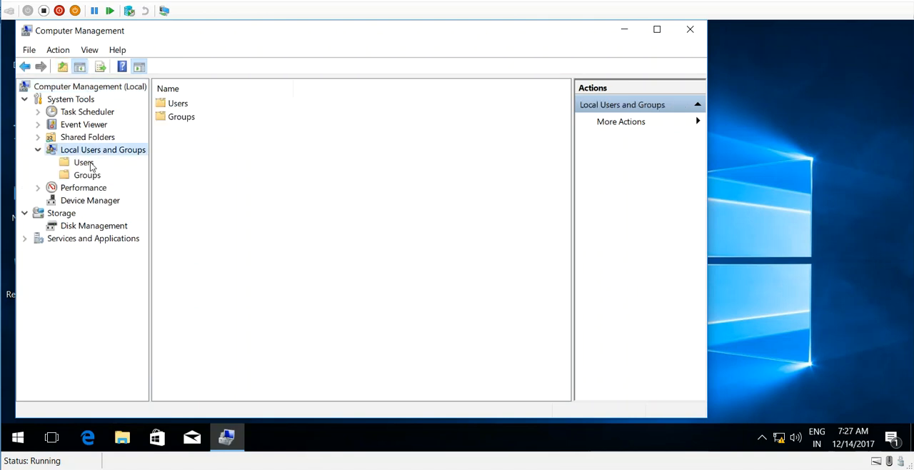
click(86, 175)
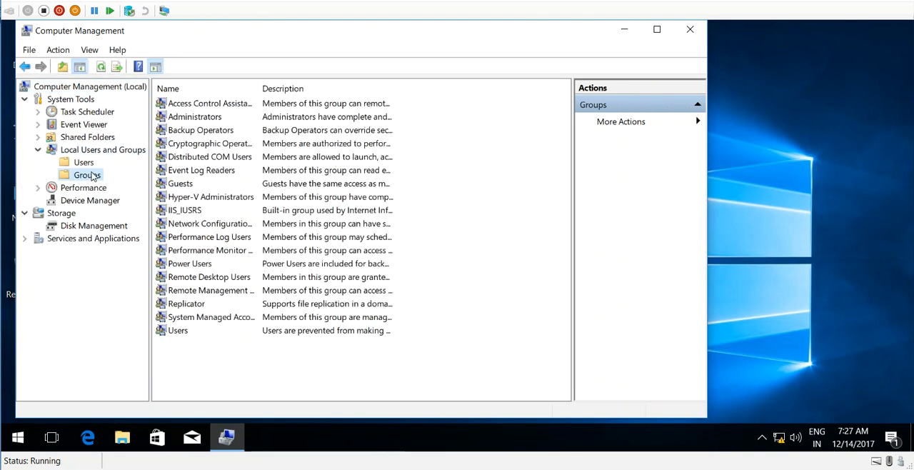
double_click(194, 117)
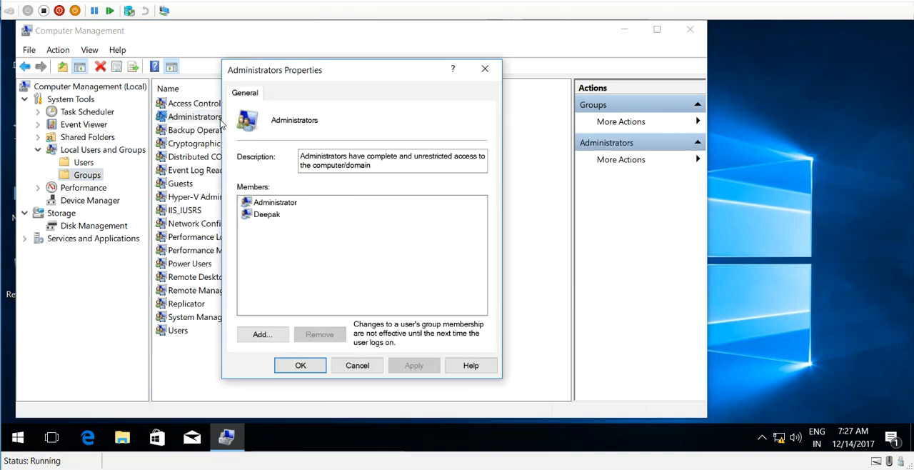
click(265, 215)
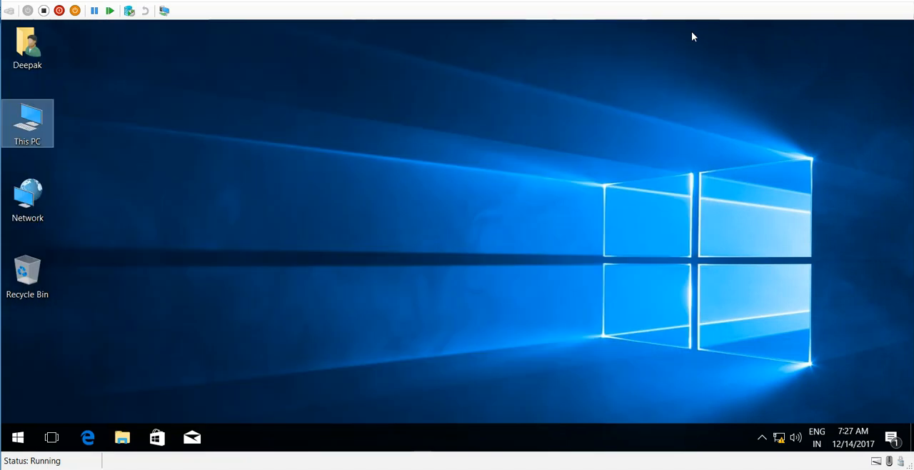
mouse_move(399, 220)
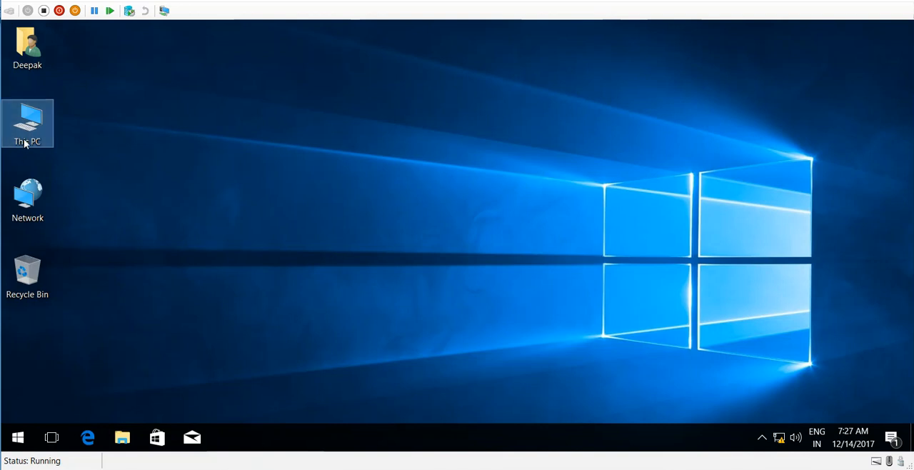
- Show This PC's system information: Windows 10 Pro, computer IND-PC1-W10, workgroup SD
right_click(27, 117)
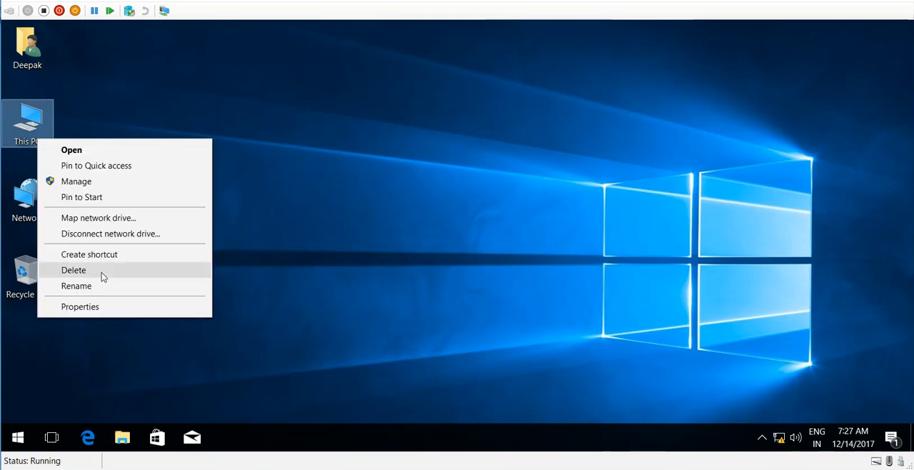
click(80, 305)
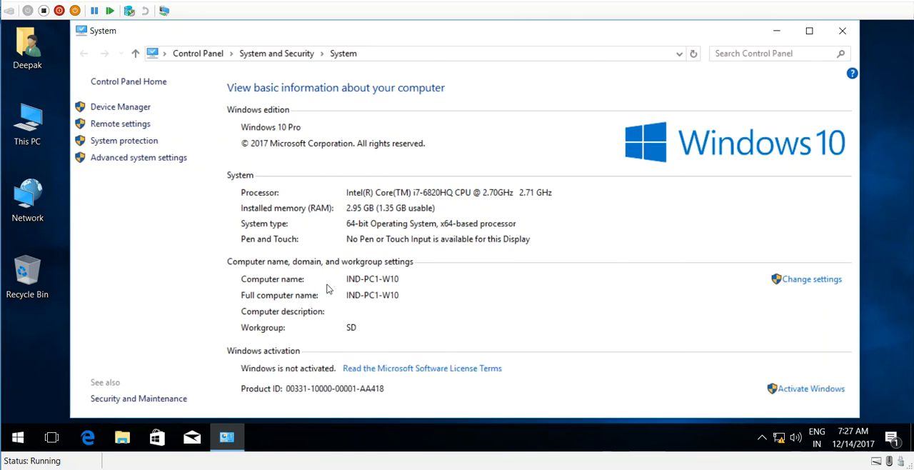
mouse_move(415, 292)
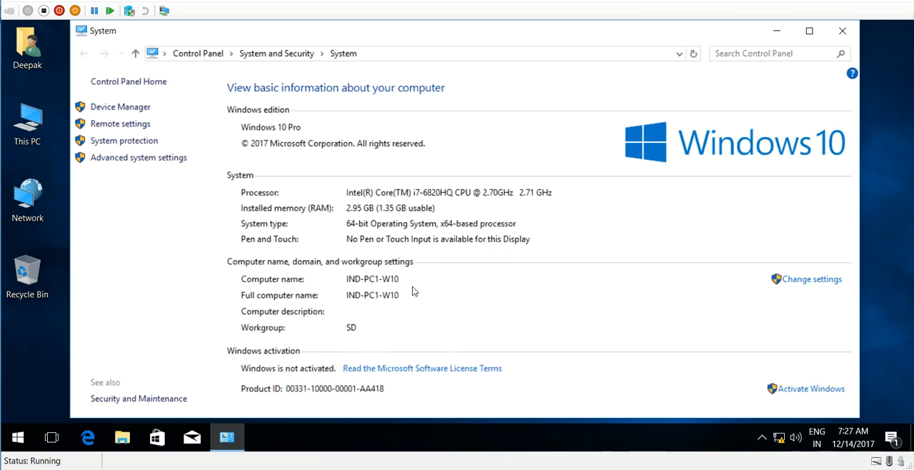
mouse_move(210, 326)
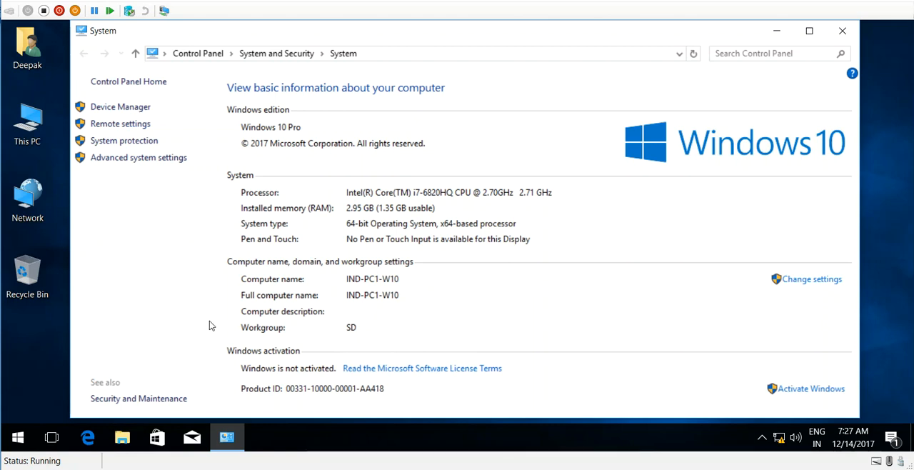
mouse_move(840, 31)
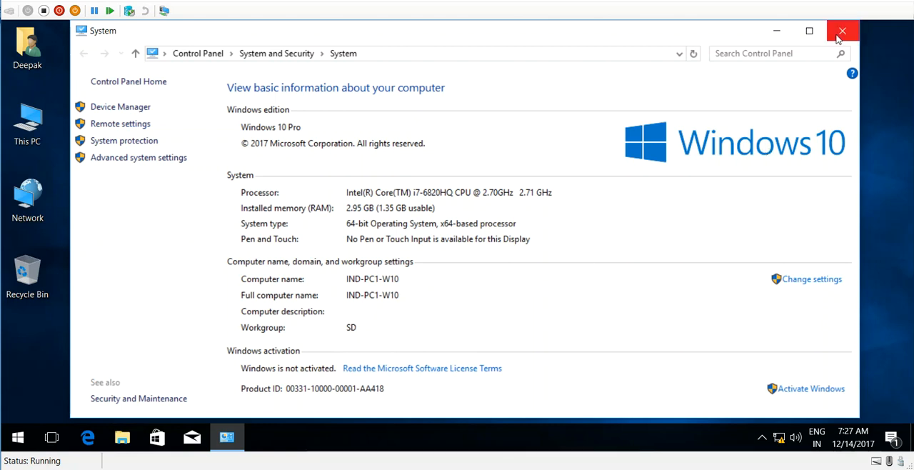
mouse_move(777, 31)
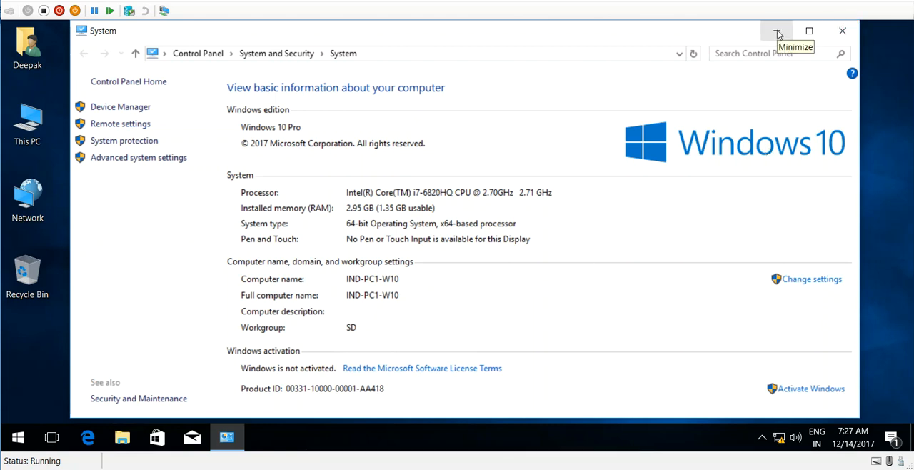
- Ping 10.10.10.10 from Command Prompt and get four replies with 0% loss
click(777, 32)
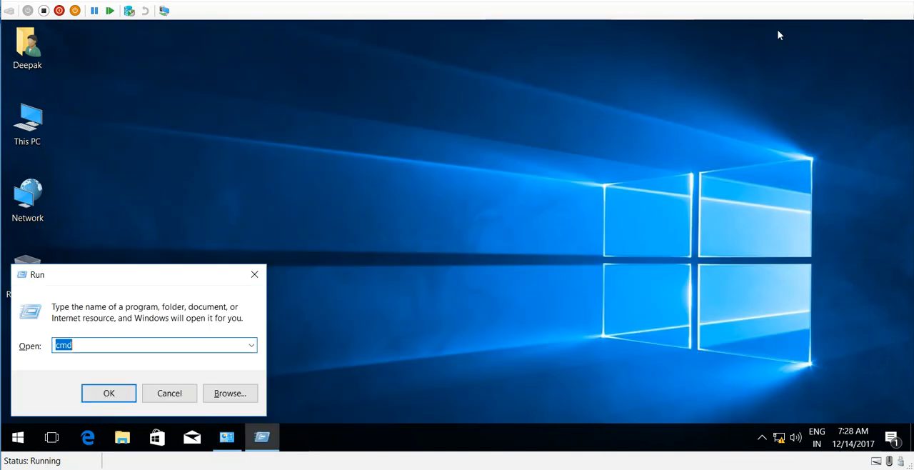
click(108, 393)
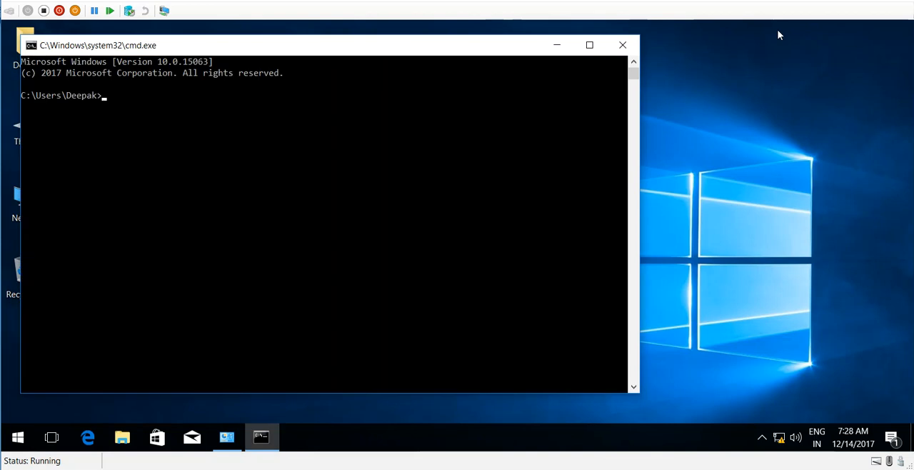
text(p)
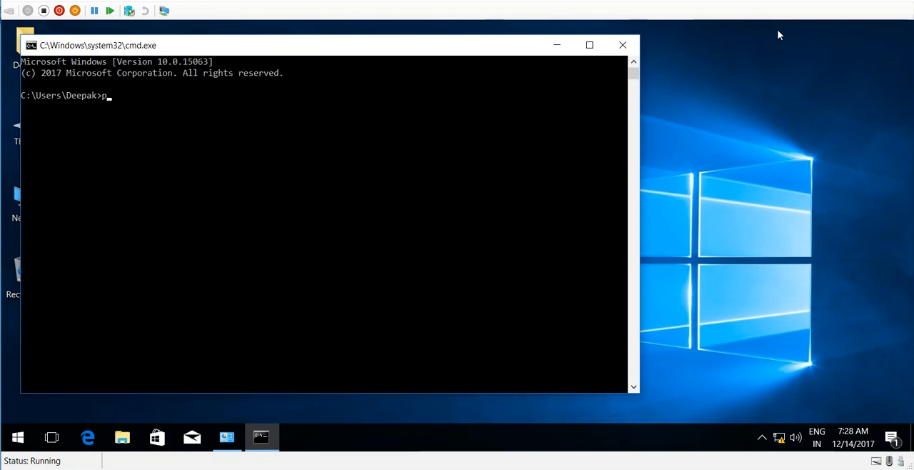
text(ing)
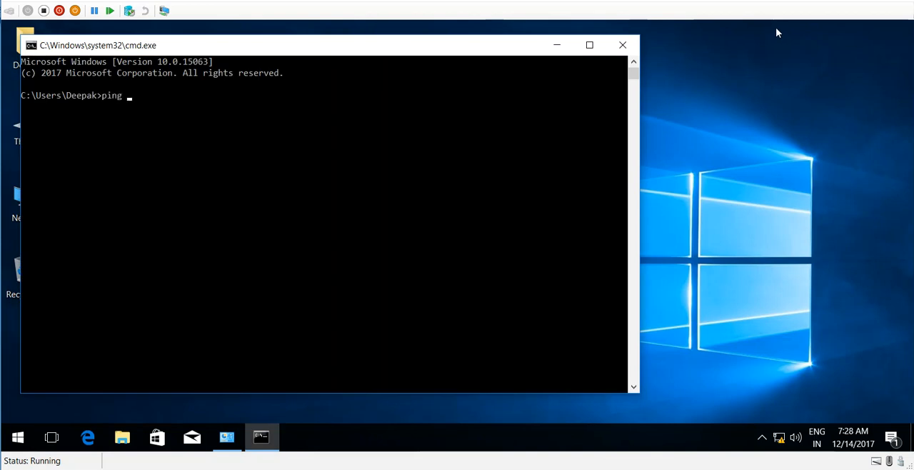
text(10.)
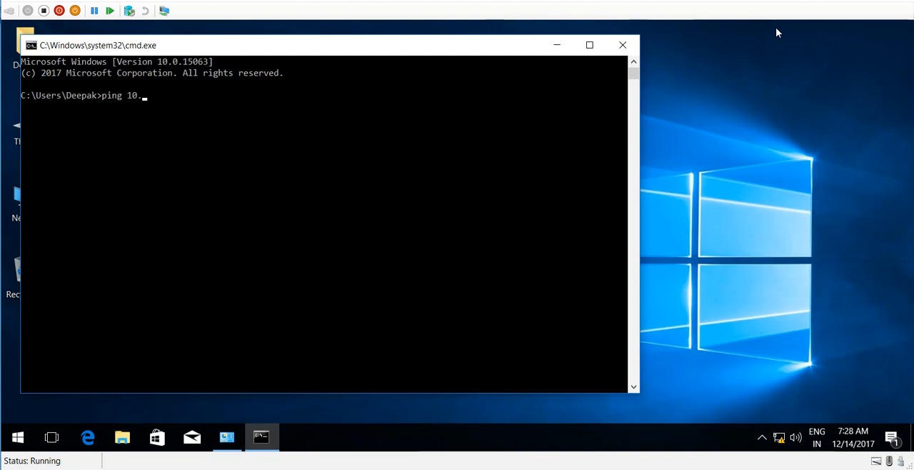
text(10.10.1)
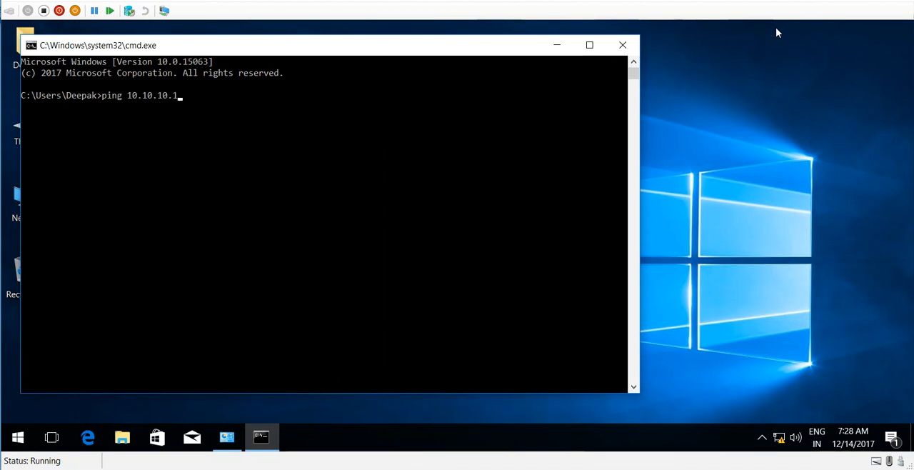
text(0)
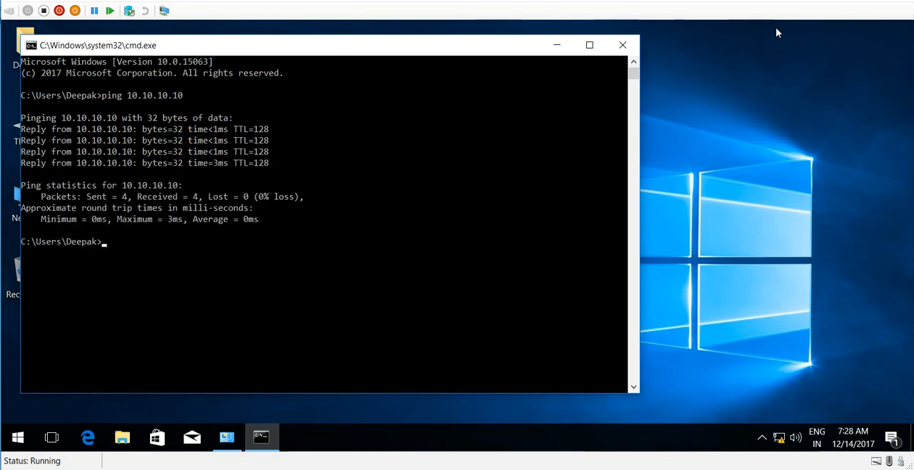
text(ping 10.10.10.10)
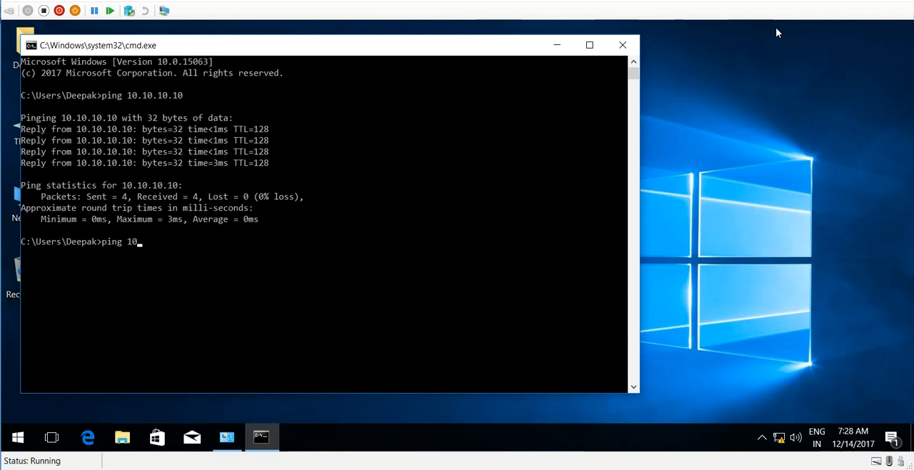
- Ping sumbria.com and confirm it resolves to 10.10.10.10 with all replies received
key(Backspace)
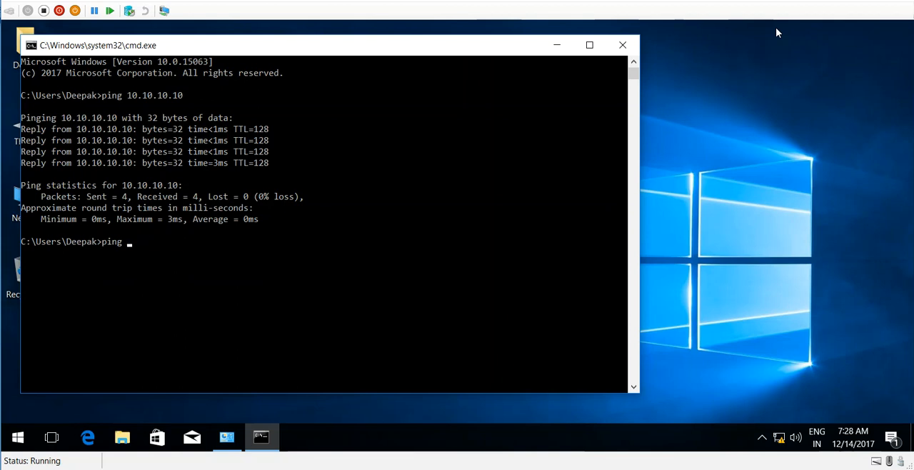
text(sumbria.)
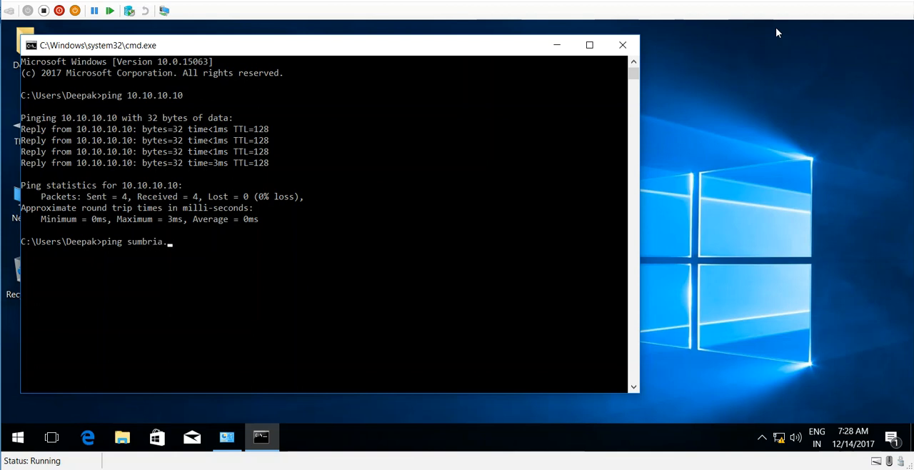
text(com)
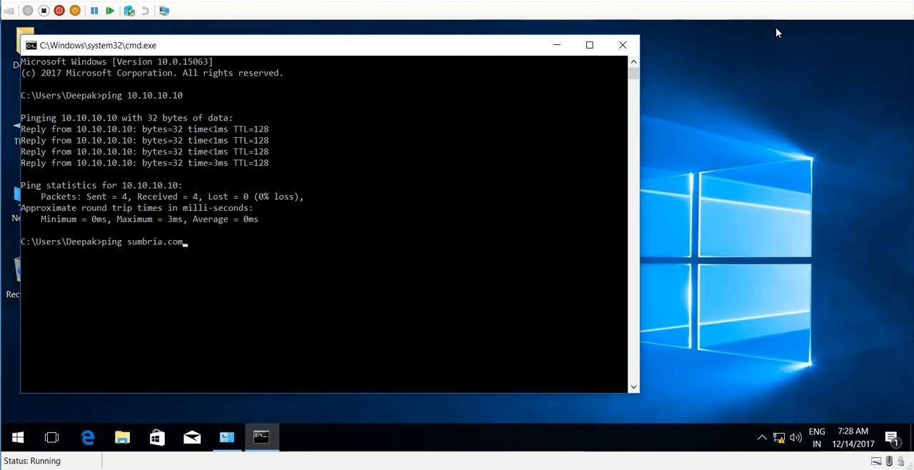
key(enter)
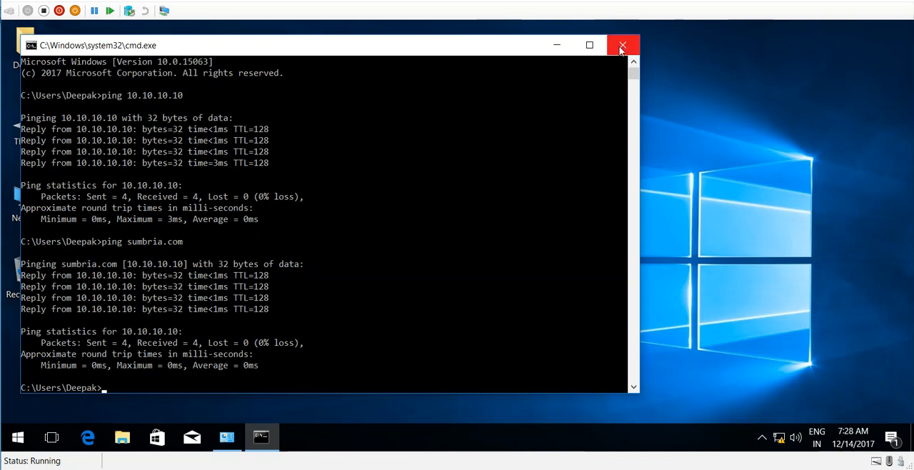
mouse_move(622, 46)
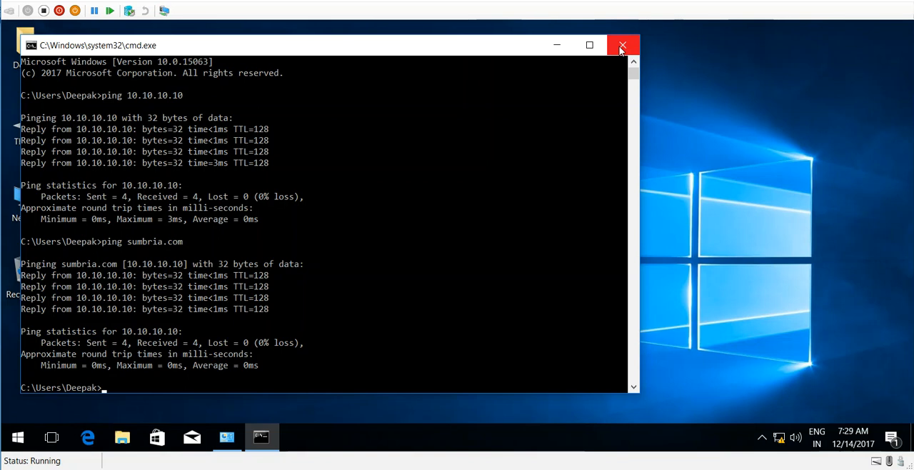
- Return to System and reach the computer name and domain change settings
click(623, 46)
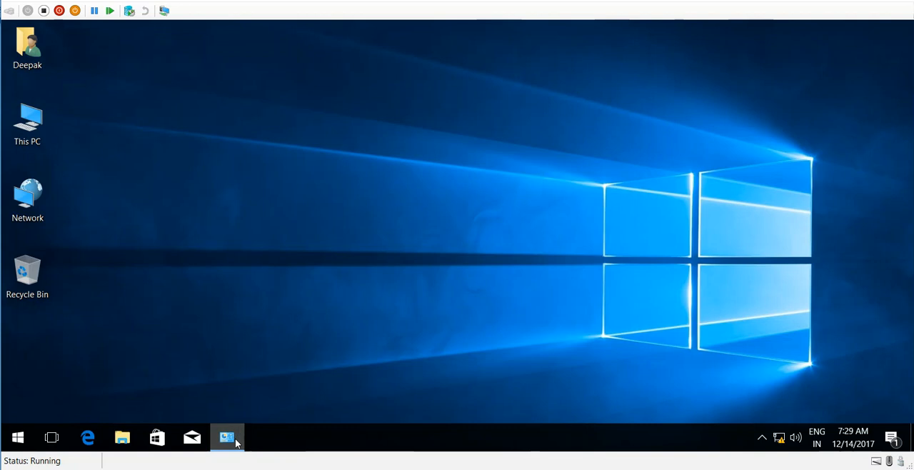
click(227, 437)
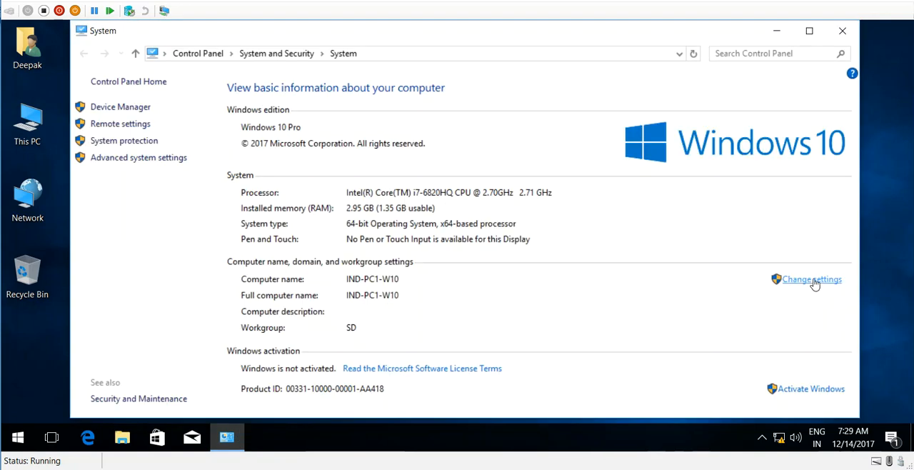
click(812, 280)
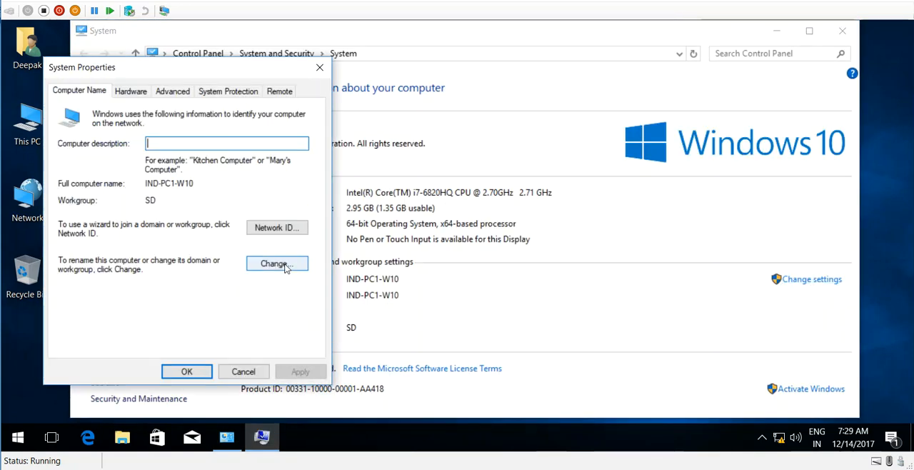
click(278, 263)
text(s)
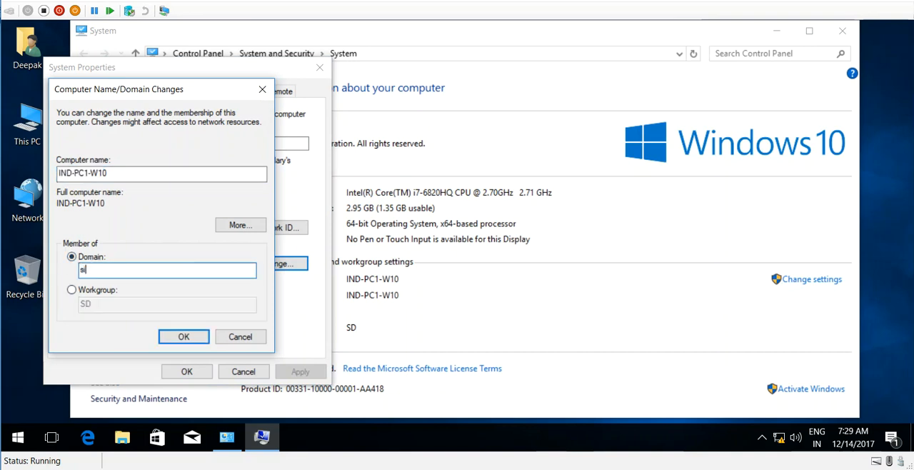
- Set domain membership to sumbria.com and submit, prompting for domain credentials
text(umbria)
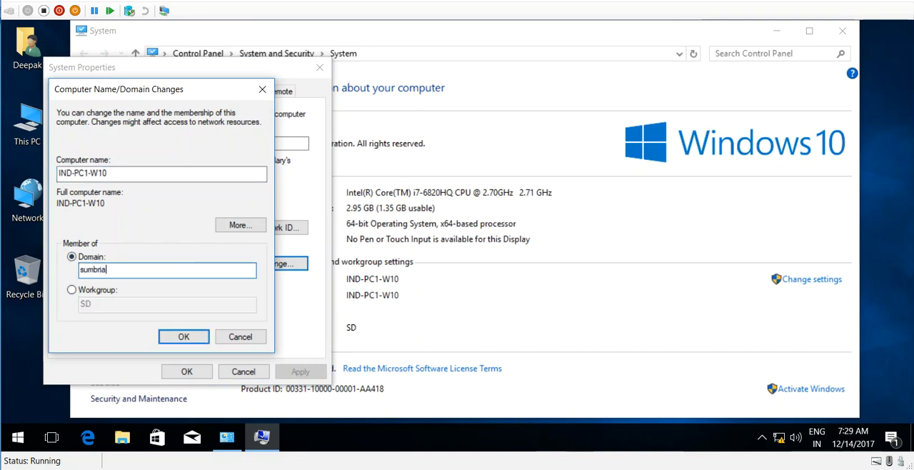
text(.dom)
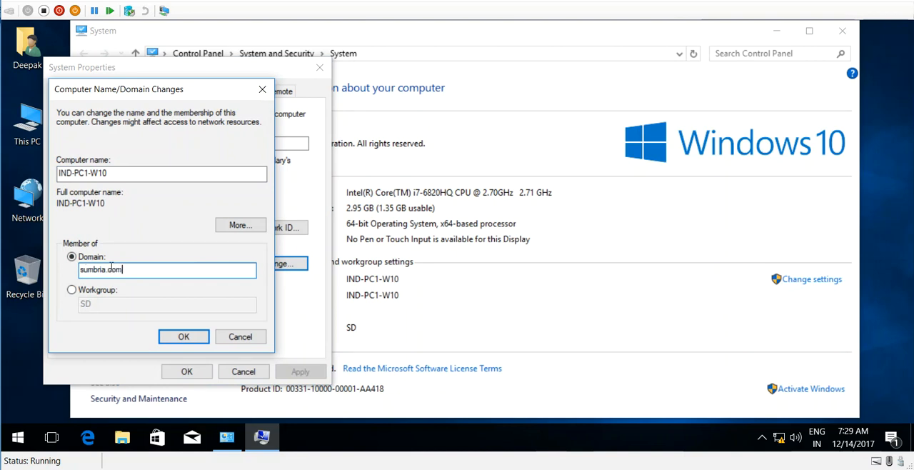
click(183, 336)
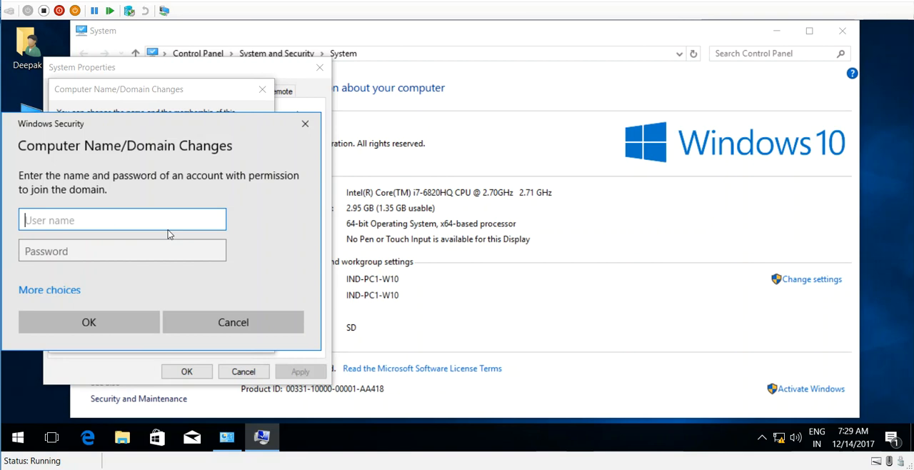
- Join the domain using the administrator account credentials
text(administ)
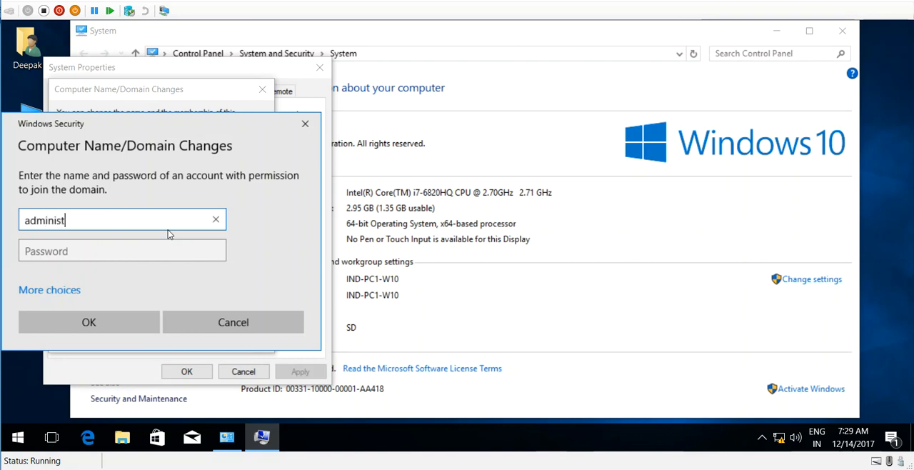
text(rator)
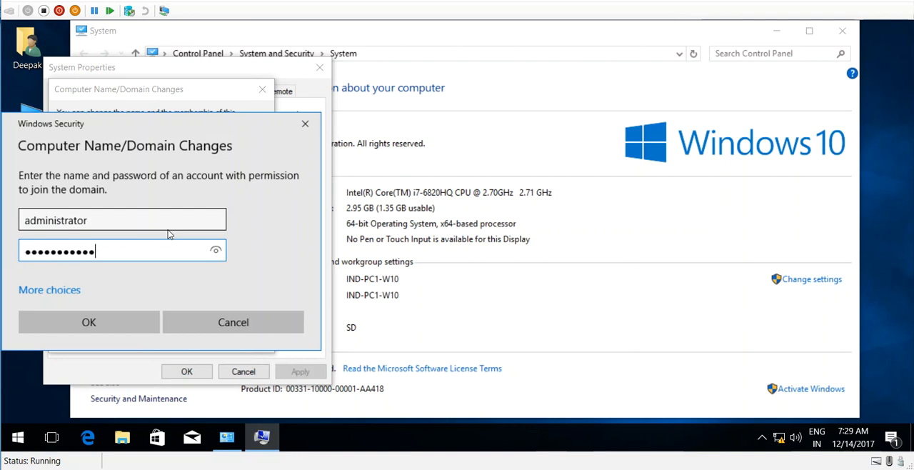
click(88, 323)
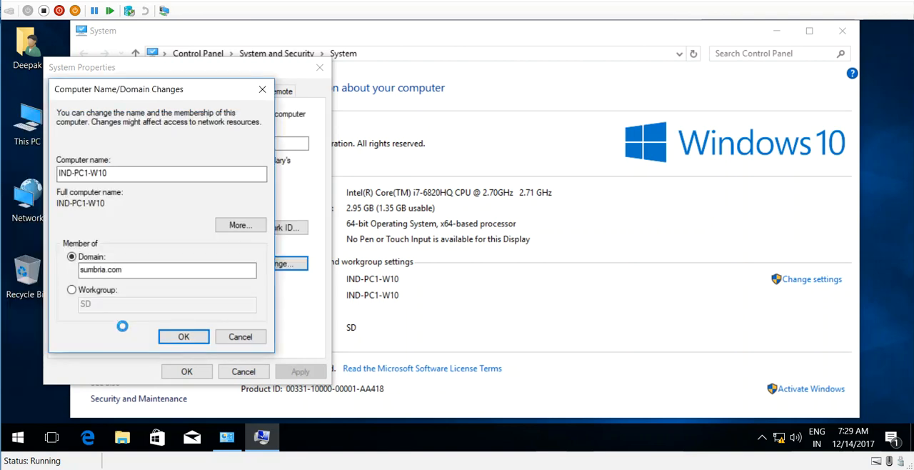
click(183, 336)
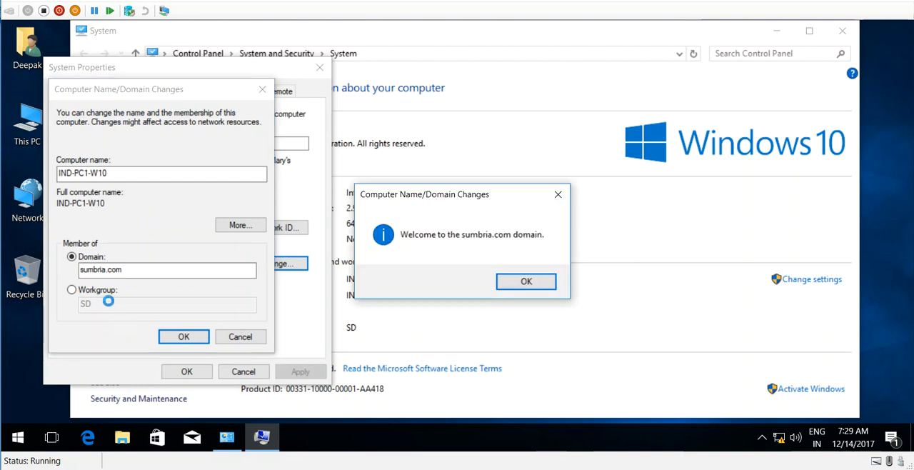
mouse_move(403, 249)
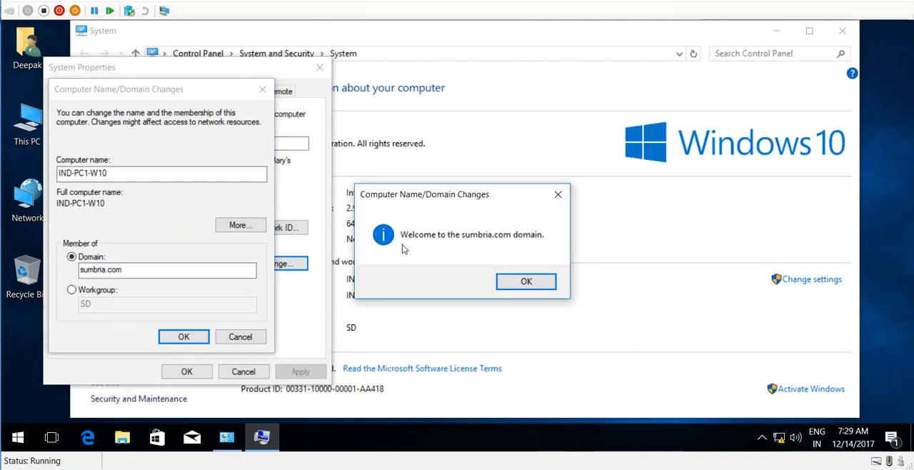
mouse_move(526, 245)
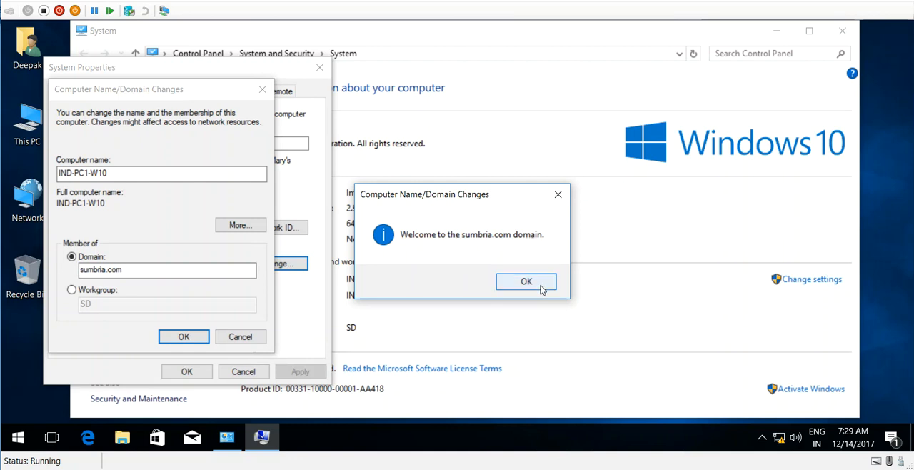
- Acknowledge the welcome to sumbria.com and the restart-required notice
click(525, 281)
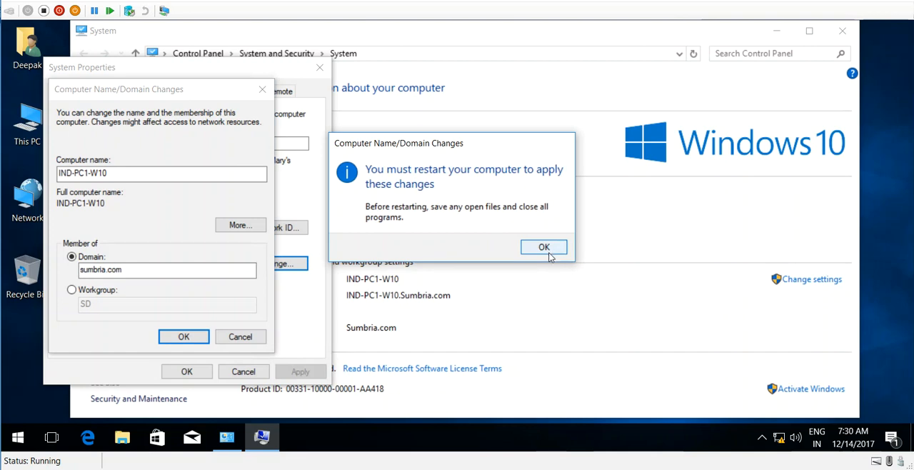
click(543, 246)
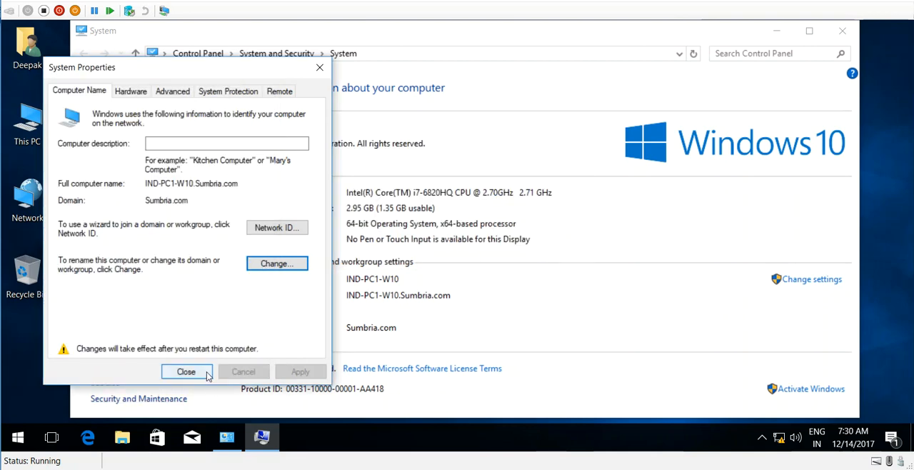
- Close System Properties and restart the computer now to apply domain membership
click(186, 372)
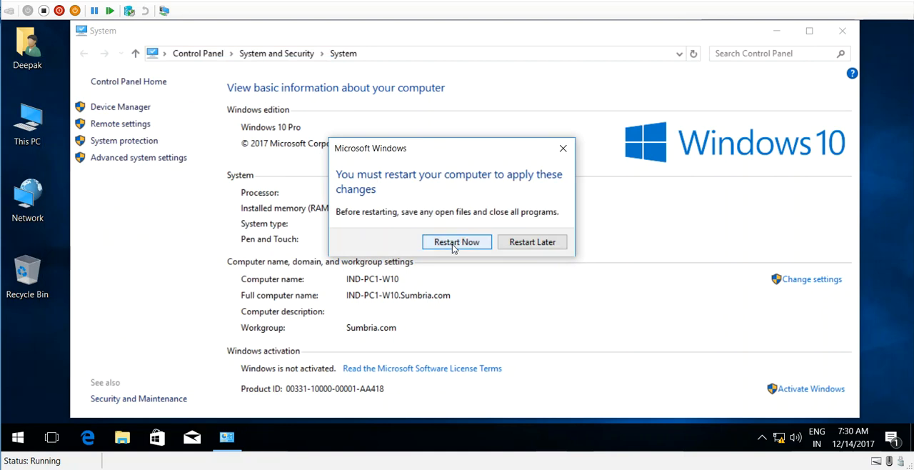
click(457, 241)
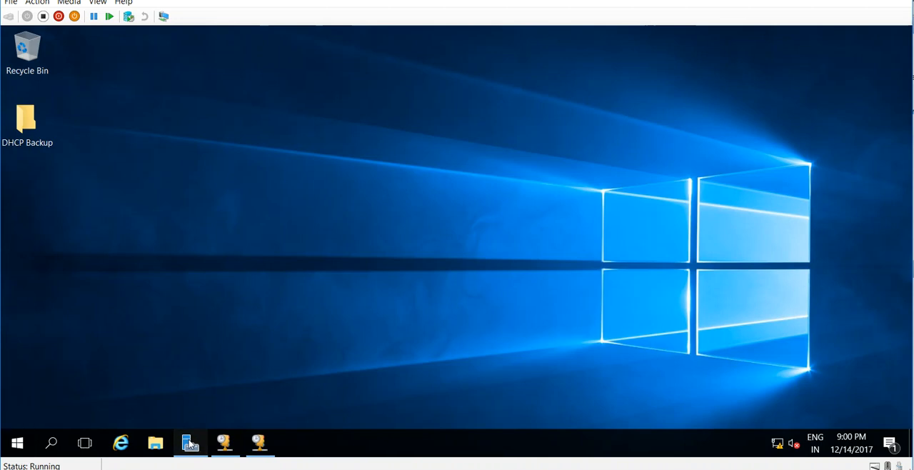
- Launch Active Directory Users and Computers from Server Manager Tools, maximized
click(190, 443)
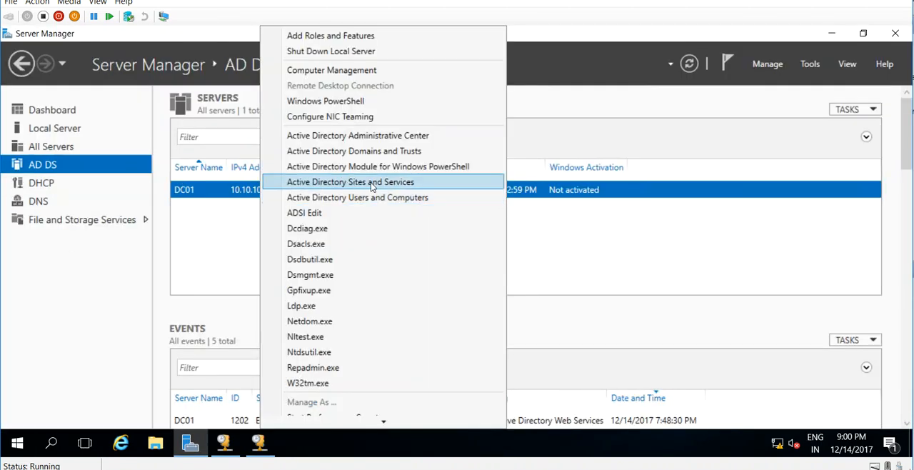
click(351, 181)
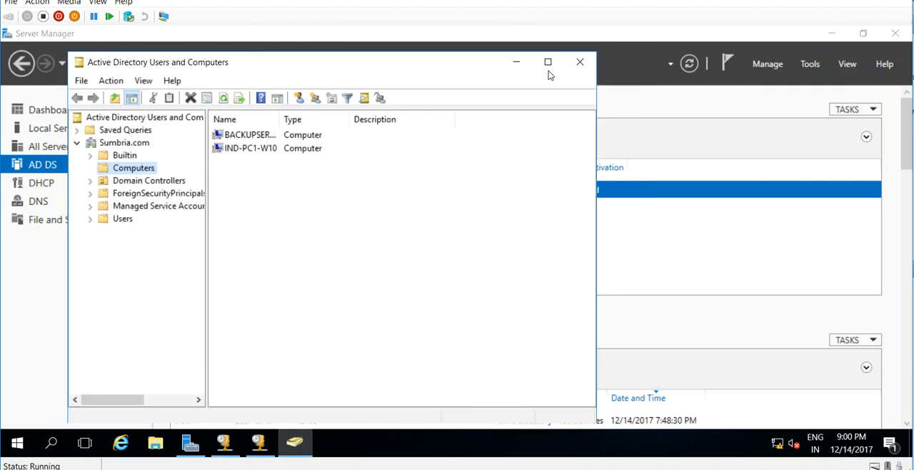
click(548, 61)
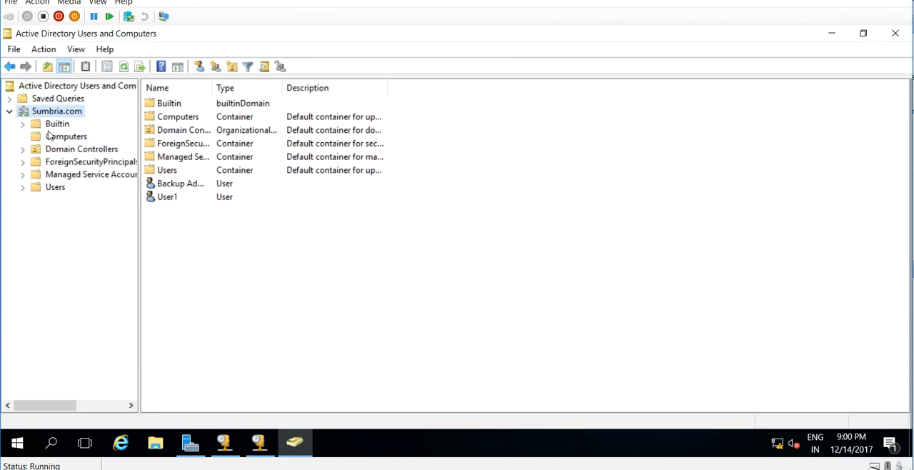
- Show the Computers container and bring up actions for the IND-PC1-W10 account
click(66, 136)
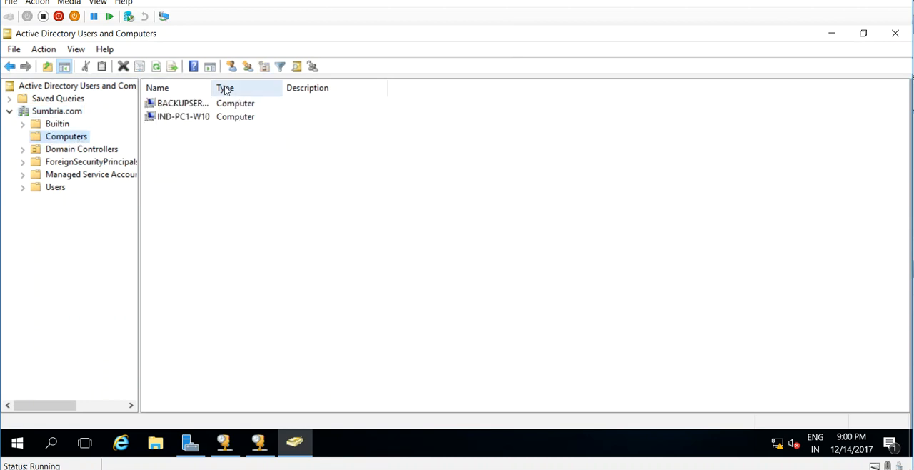
click(183, 117)
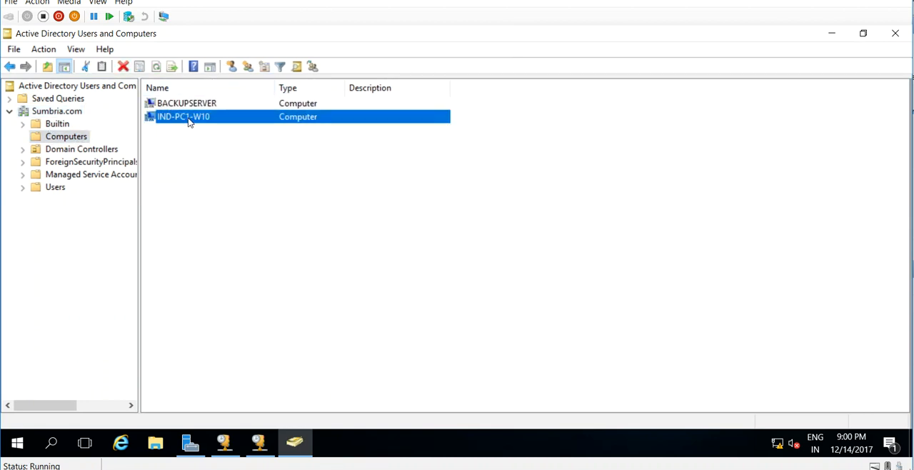
right_click(188, 117)
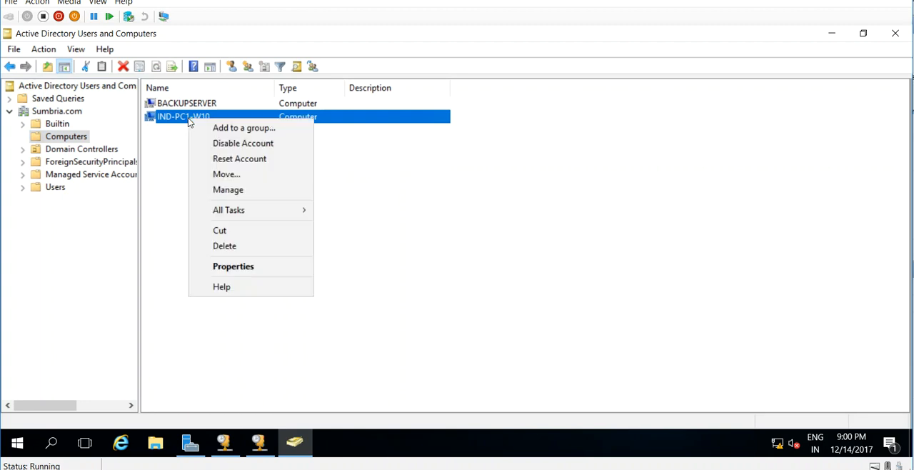
- Review IND-PC1-W10's Member Of (Domain Computers) and Location, then minimize to the desktop
click(232, 265)
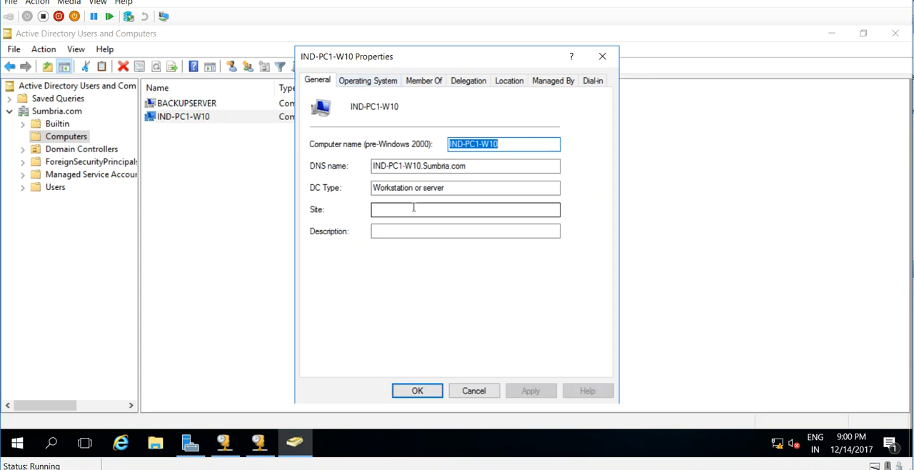
click(424, 80)
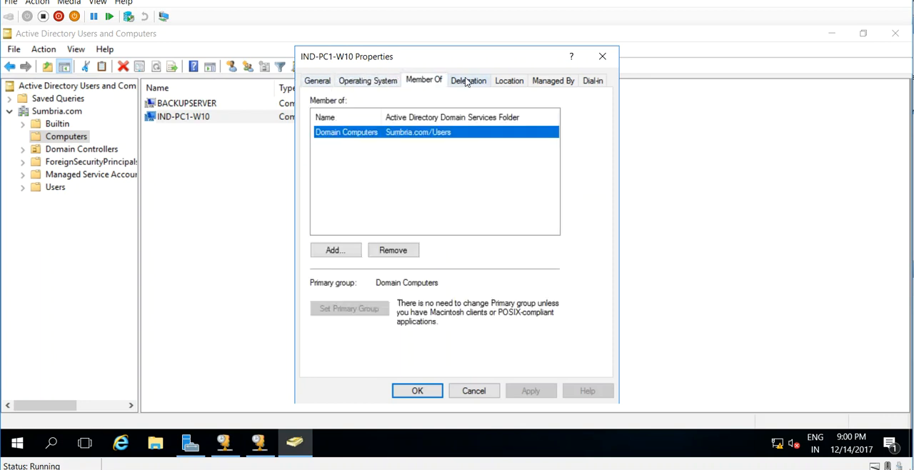
click(509, 80)
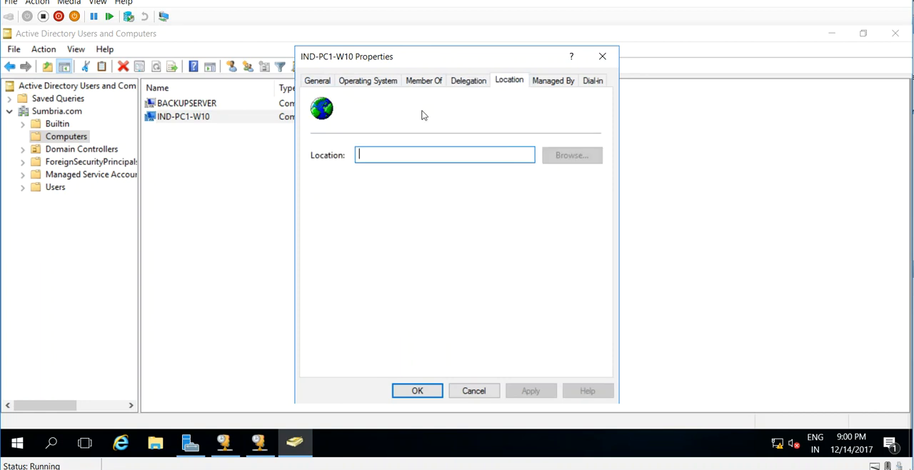
click(417, 390)
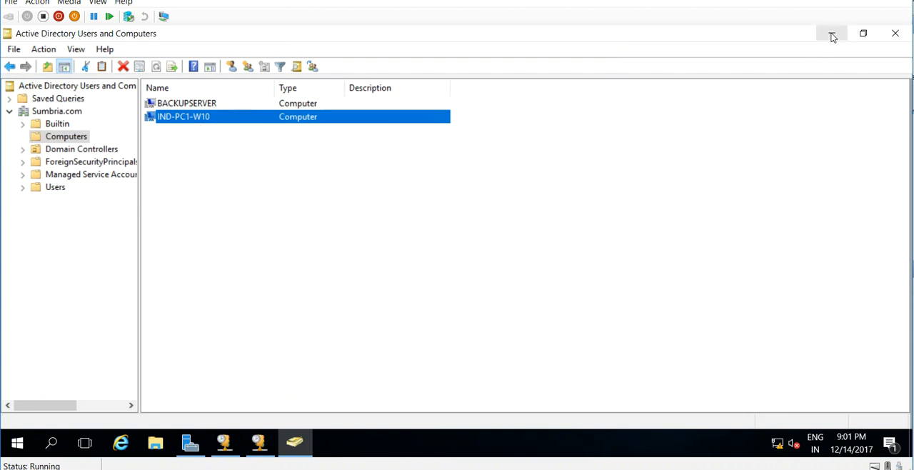
click(830, 33)
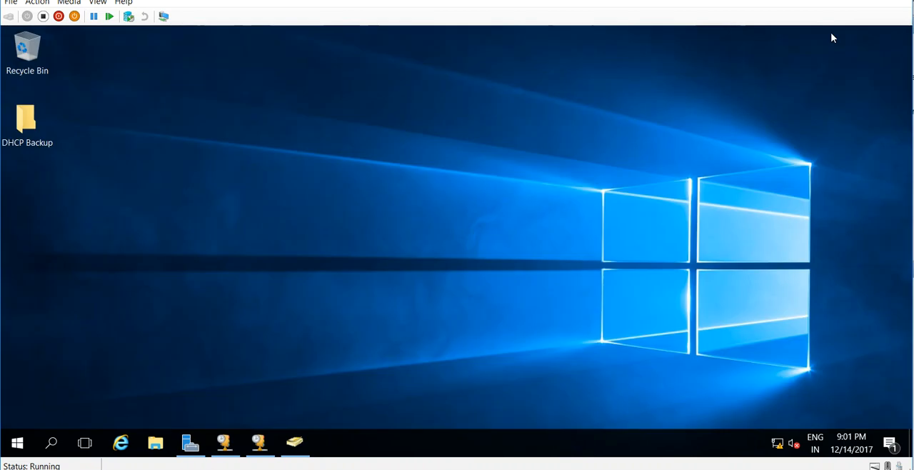